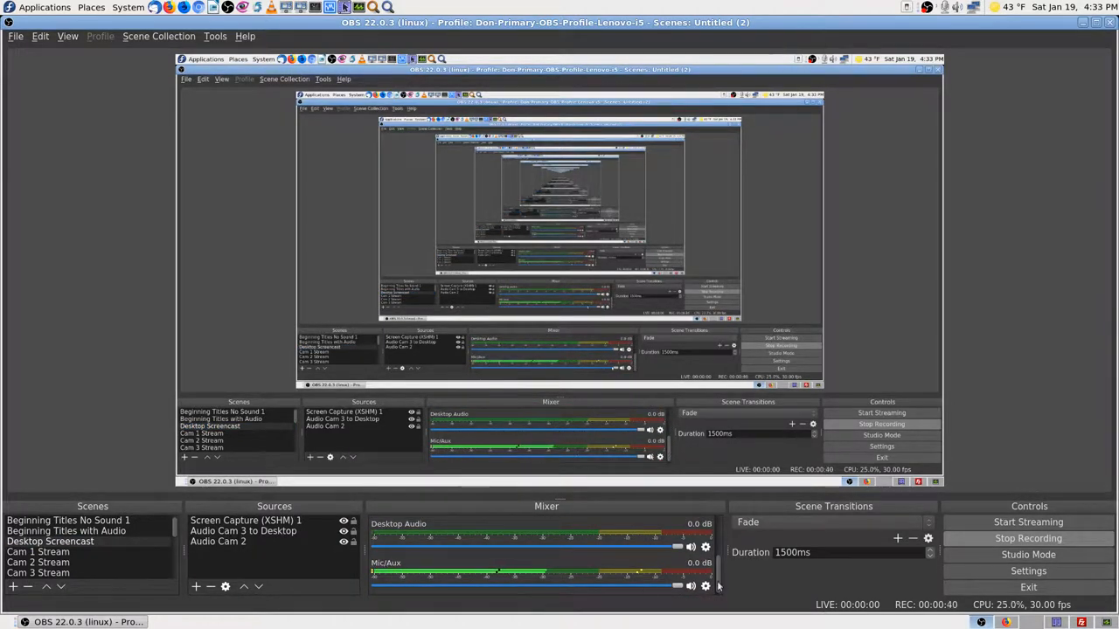
Bring up the Audio Cam 2 source's Properties showing its network audio playlist
double_click(216, 542)
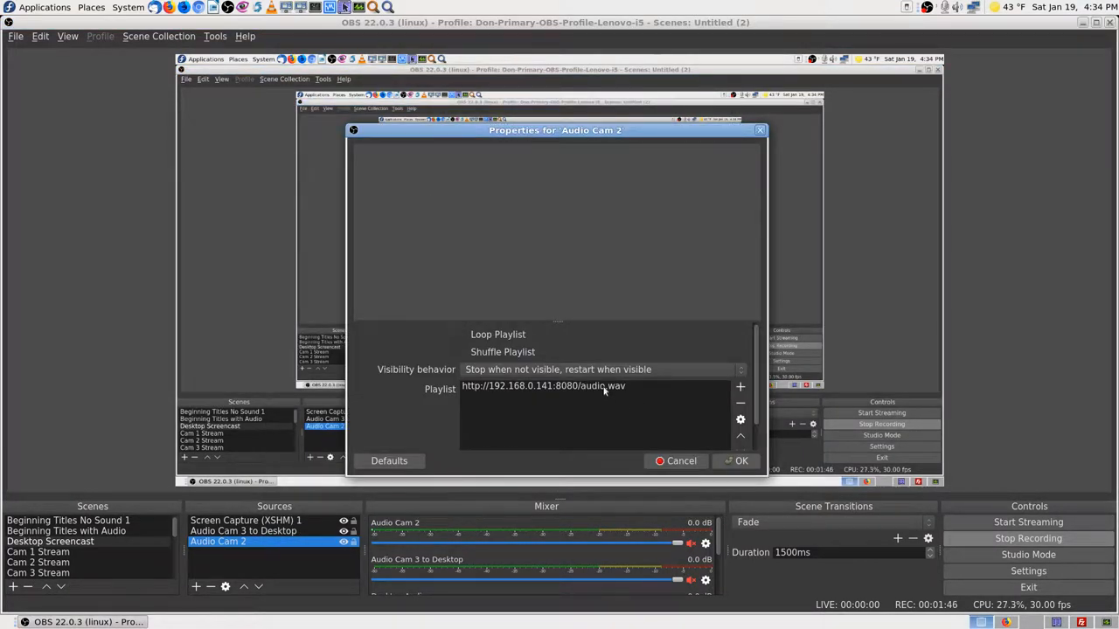
Review the playlist stream URL entry's options and leave the Audio Cam 2 settings unchanged
right_click(245, 542)
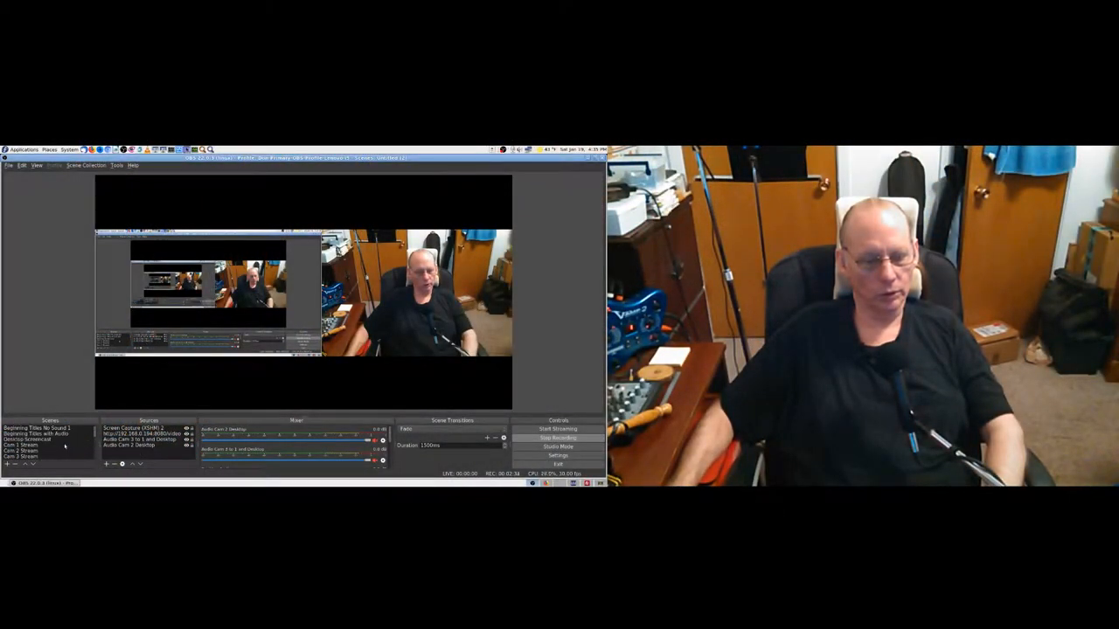
Select a scene in the Scenes list to start clearing its Cam 3 sources
click(38, 451)
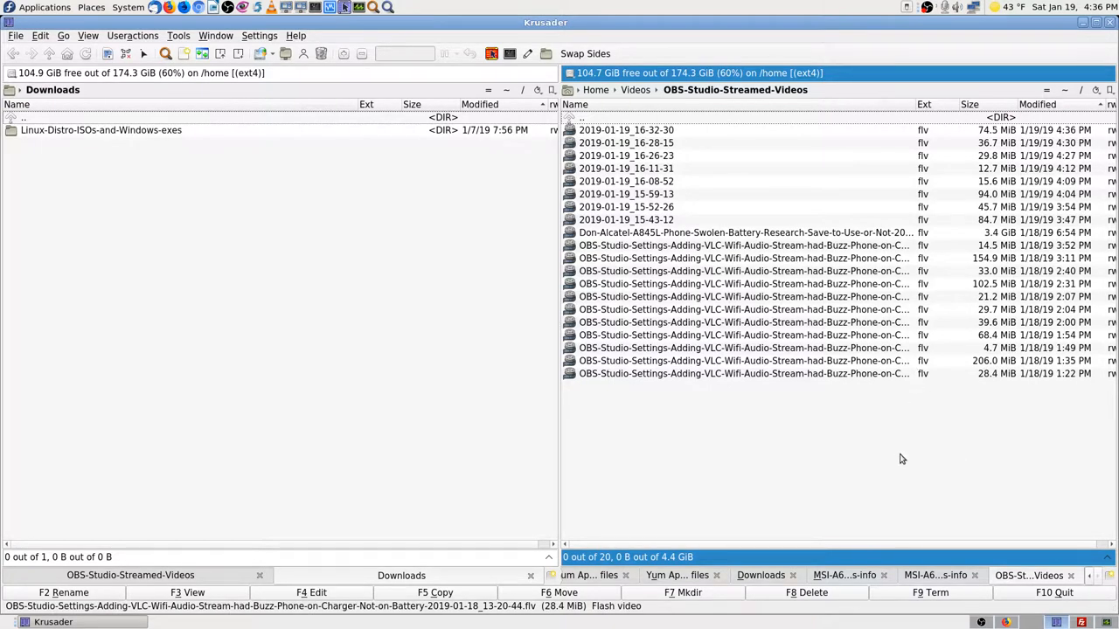
mouse_move(871, 477)
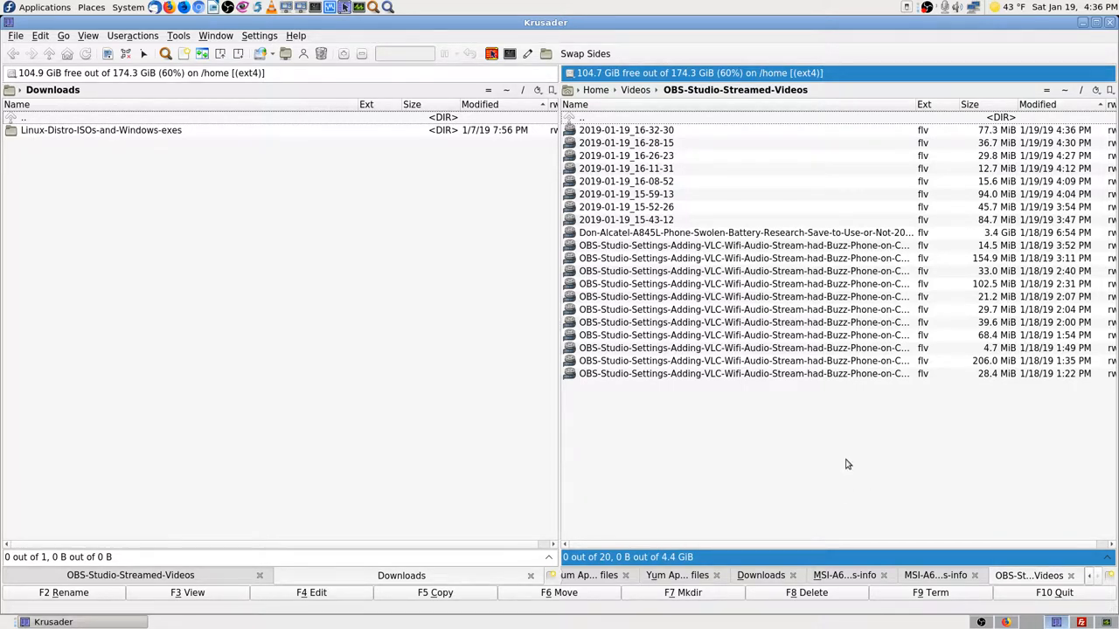
mouse_move(854, 493)
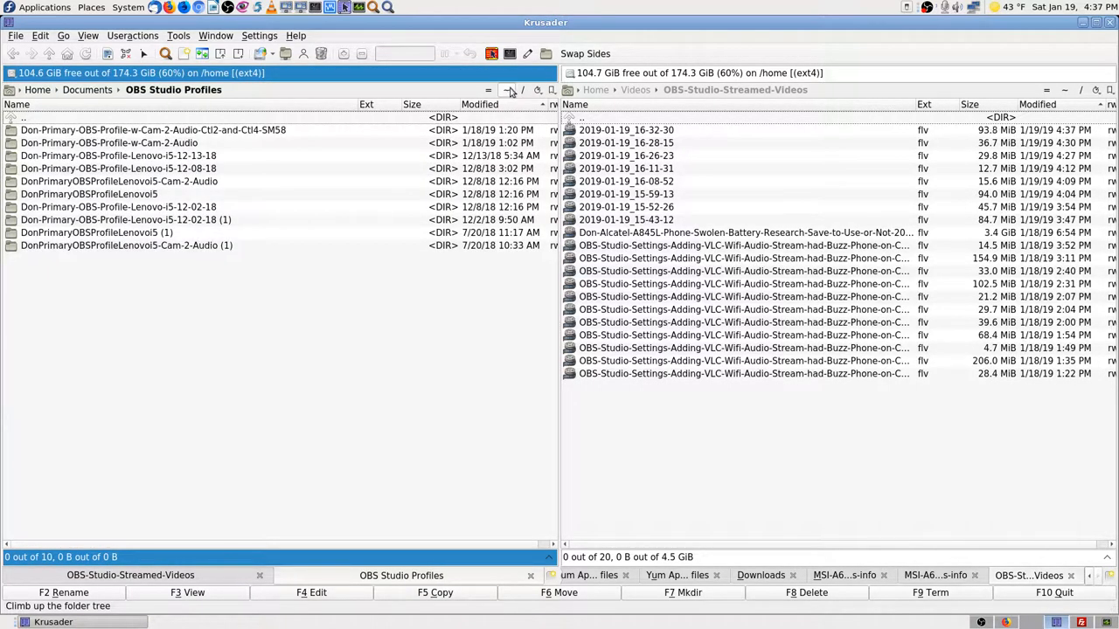
Peek inside the newest OBS profile folder and return to the OBS Studio Profiles list
click(154, 129)
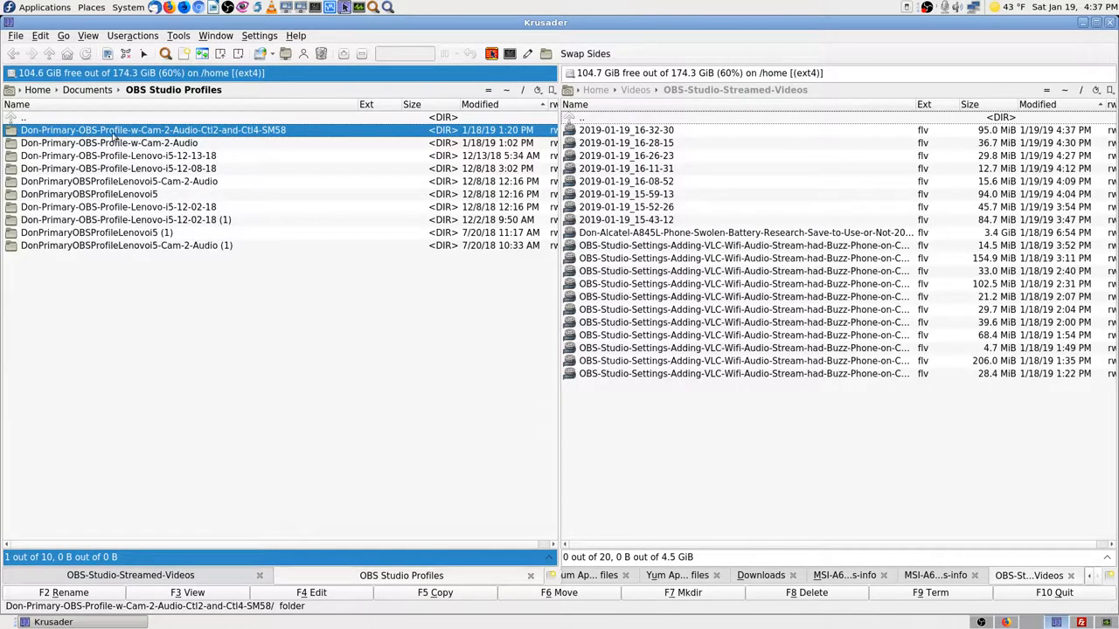
mouse_move(297, 133)
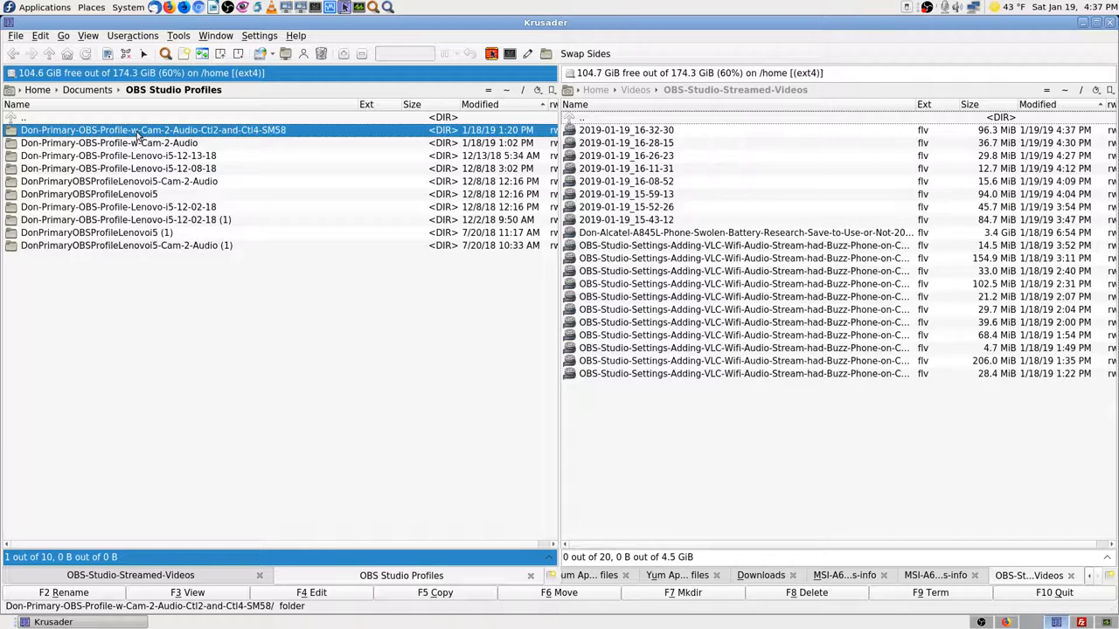
mouse_move(157, 131)
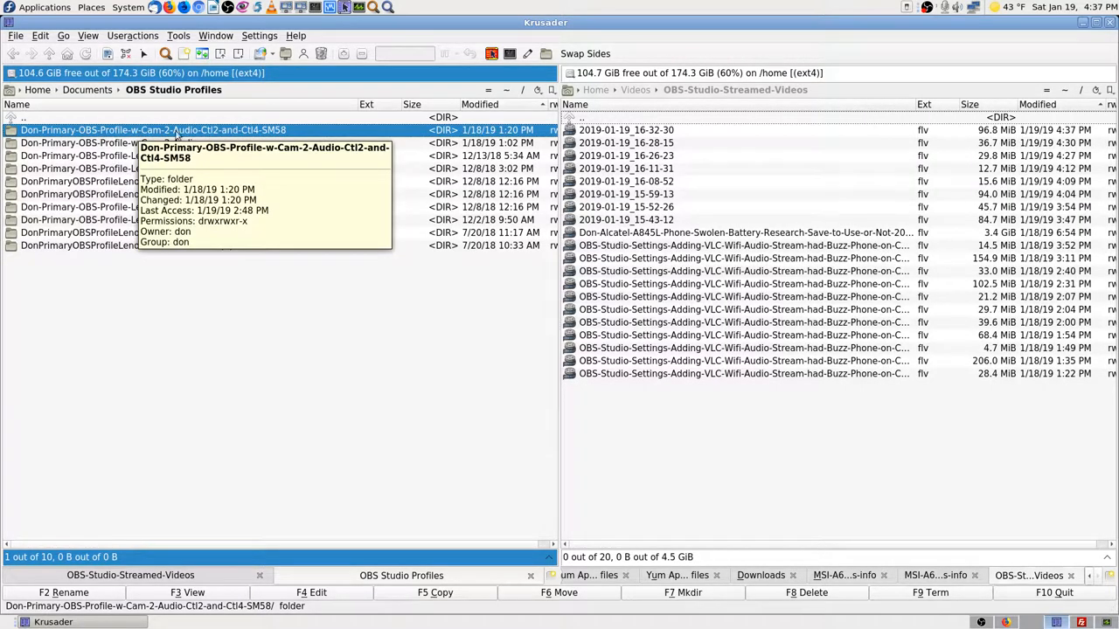
double_click(153, 129)
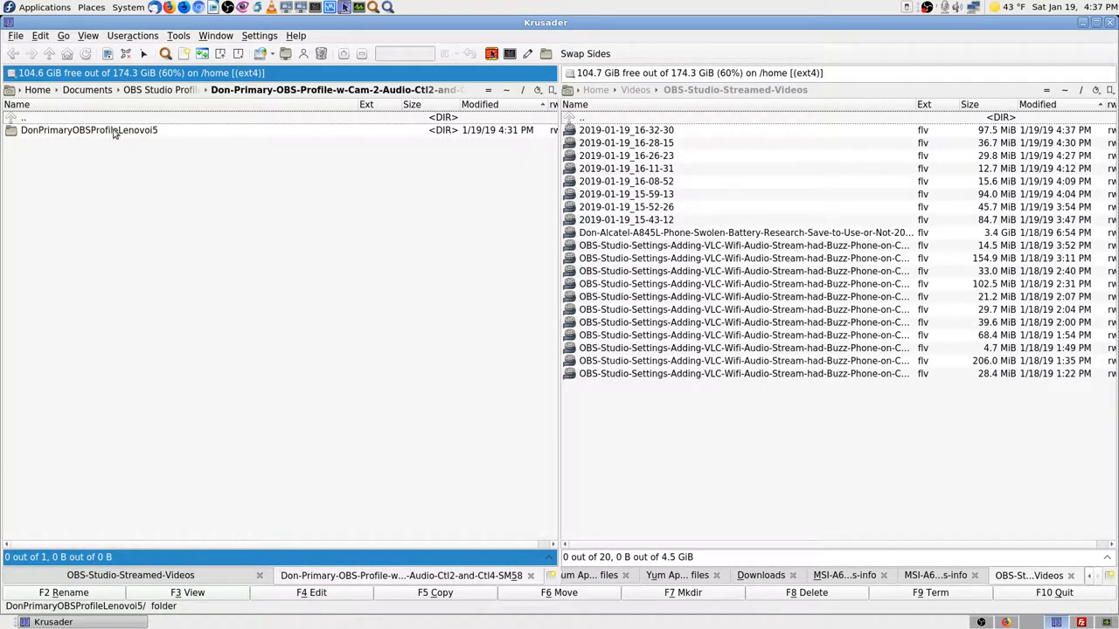
double_click(87, 129)
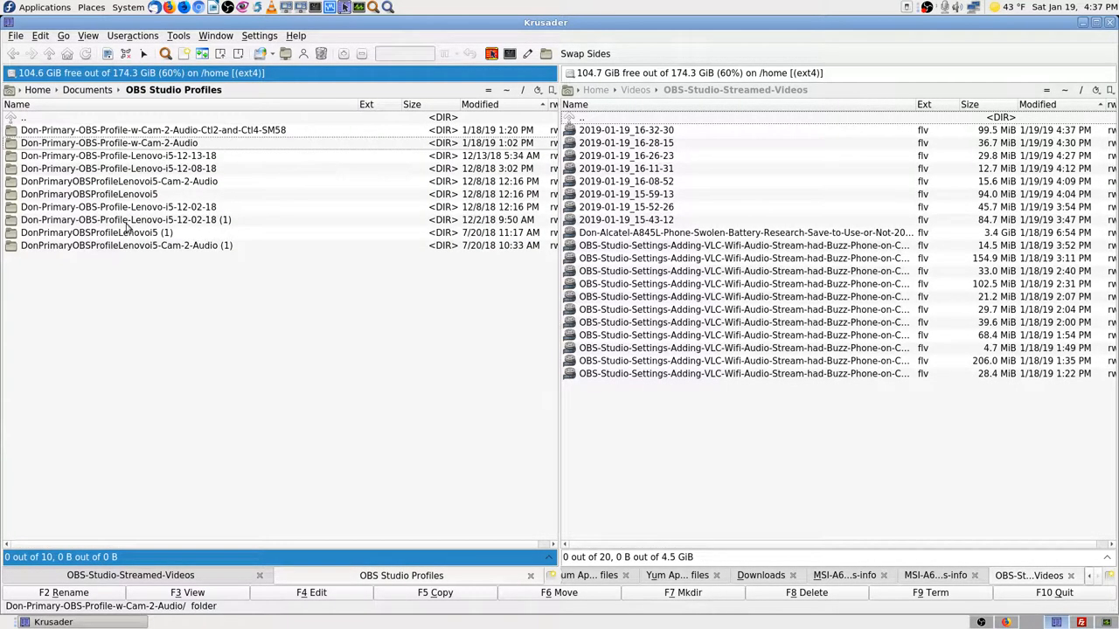
click(119, 156)
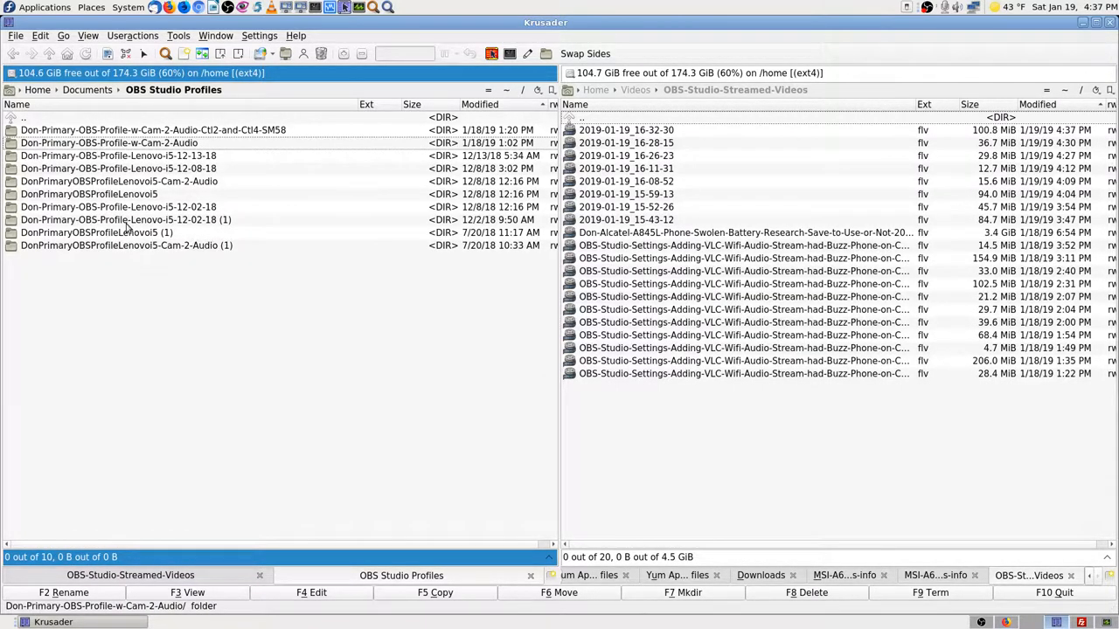
click(119, 155)
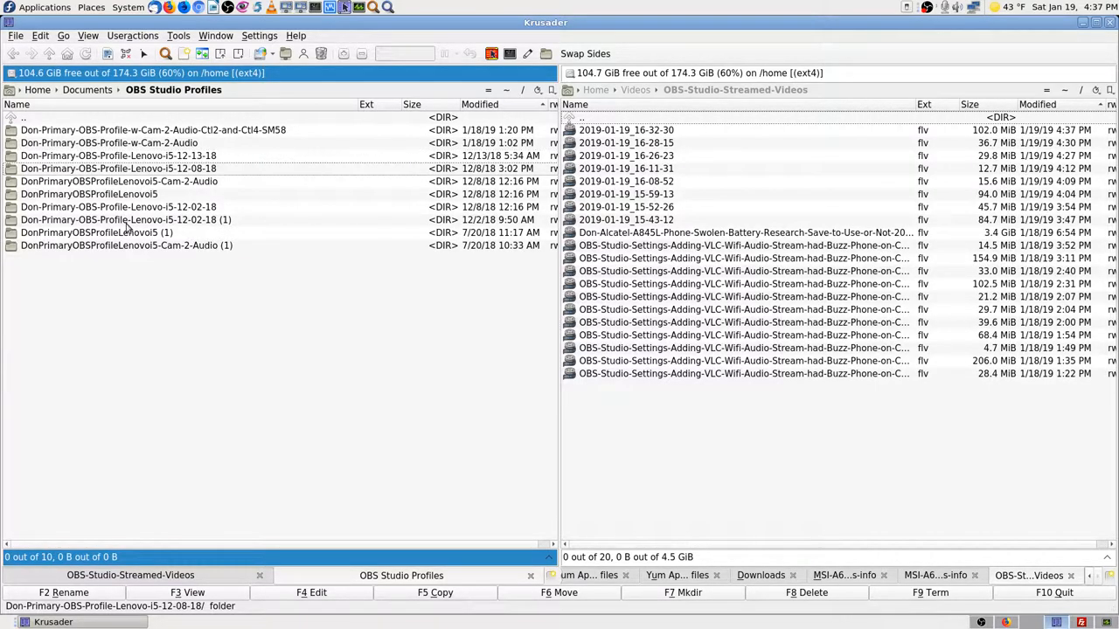
click(119, 155)
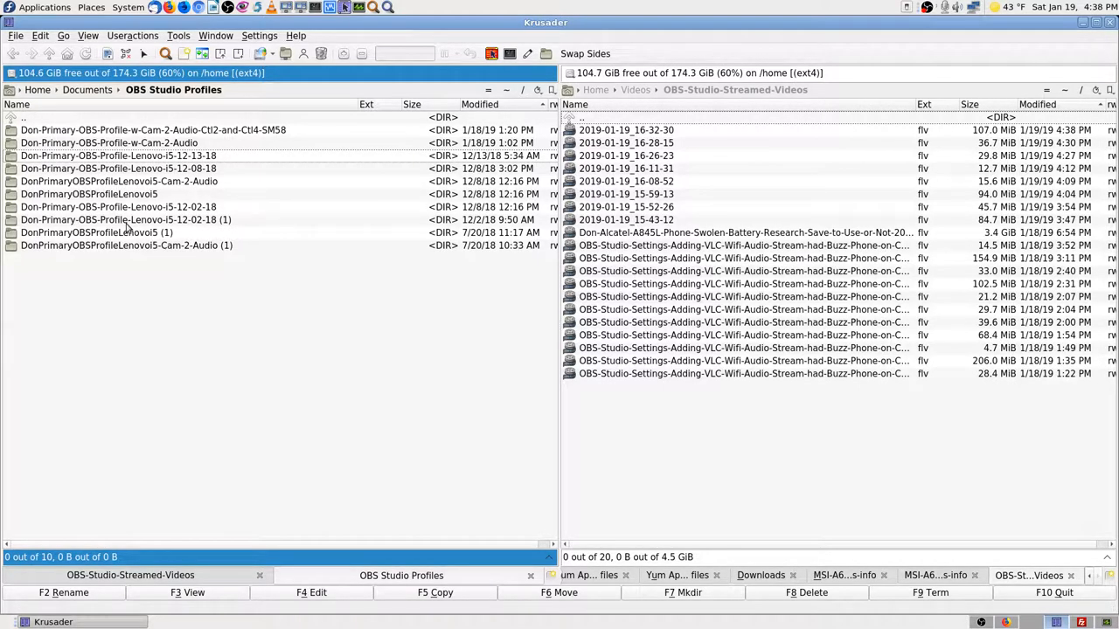
Inspect the 12-13-18 and 12-08-18 Lenovo i5 profile folders, then quit Krusader
double_click(119, 156)
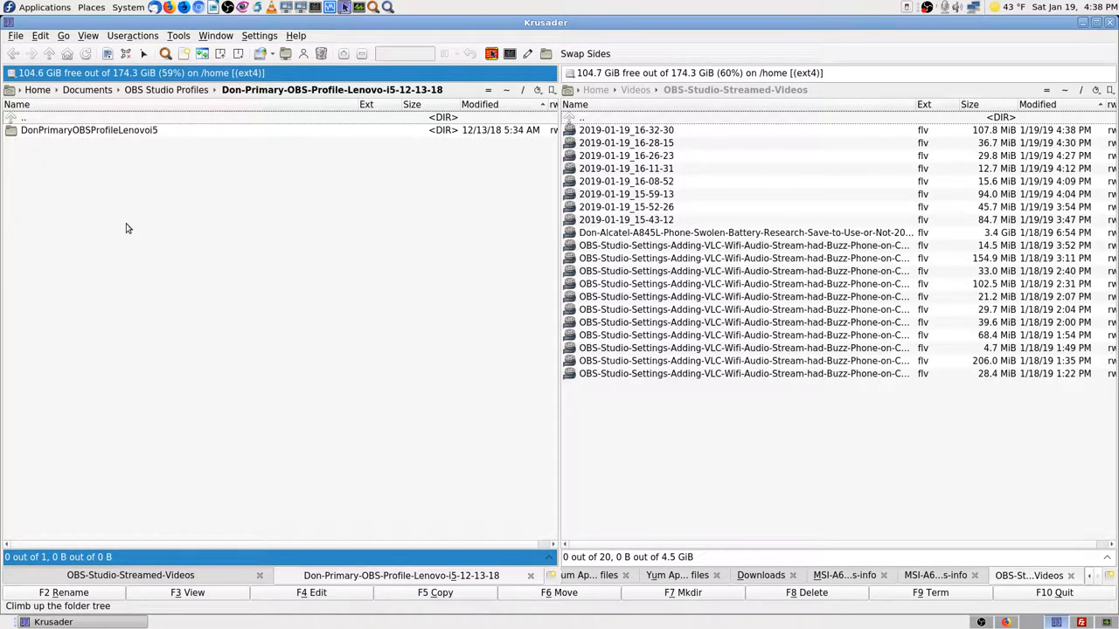
click(89, 130)
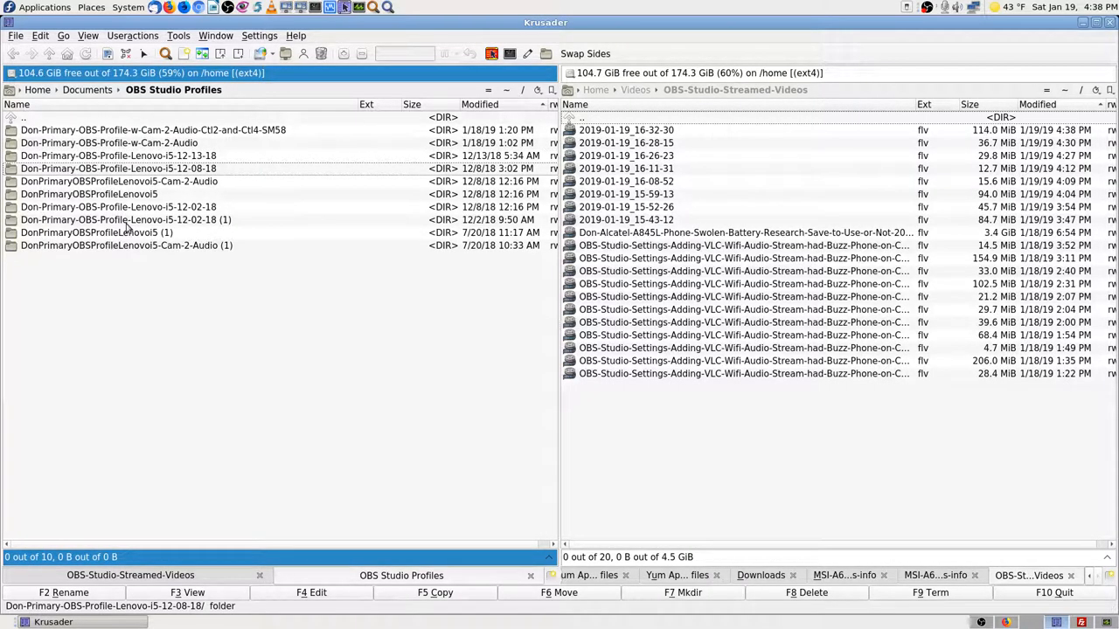
double_click(119, 168)
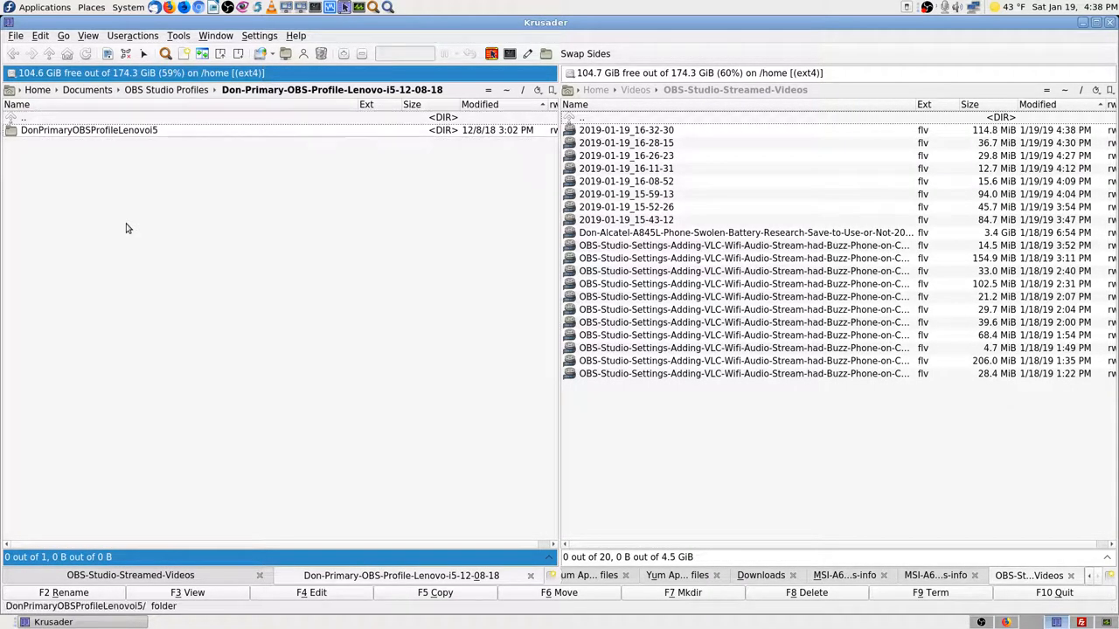
click(166, 89)
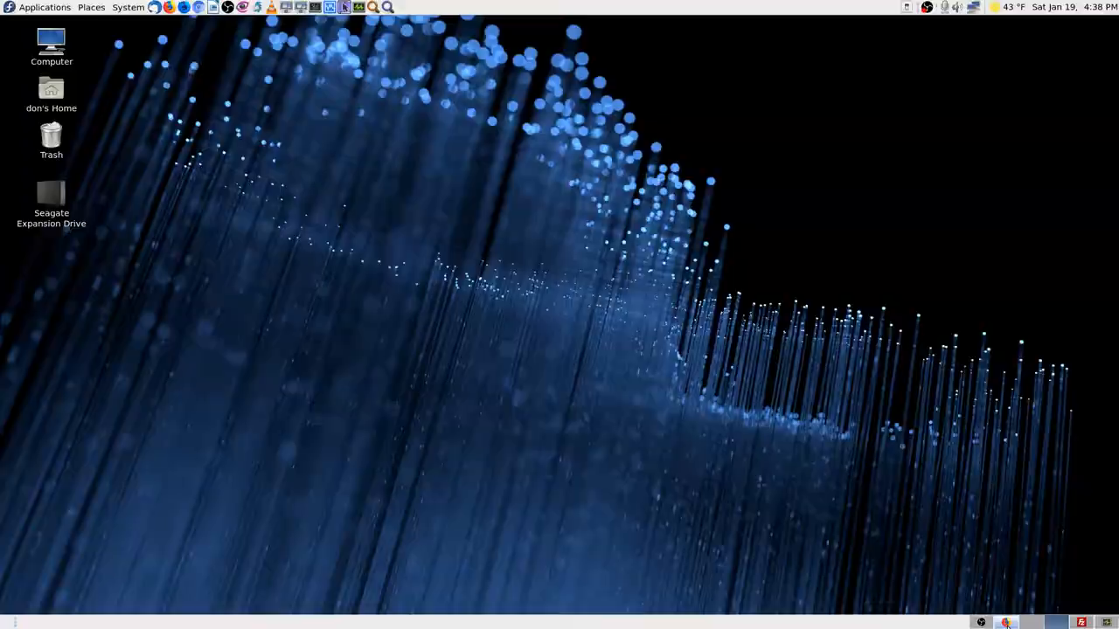
Launch OBS Studio and remove the Audio Cam 3 source from the current scene
click(1006, 622)
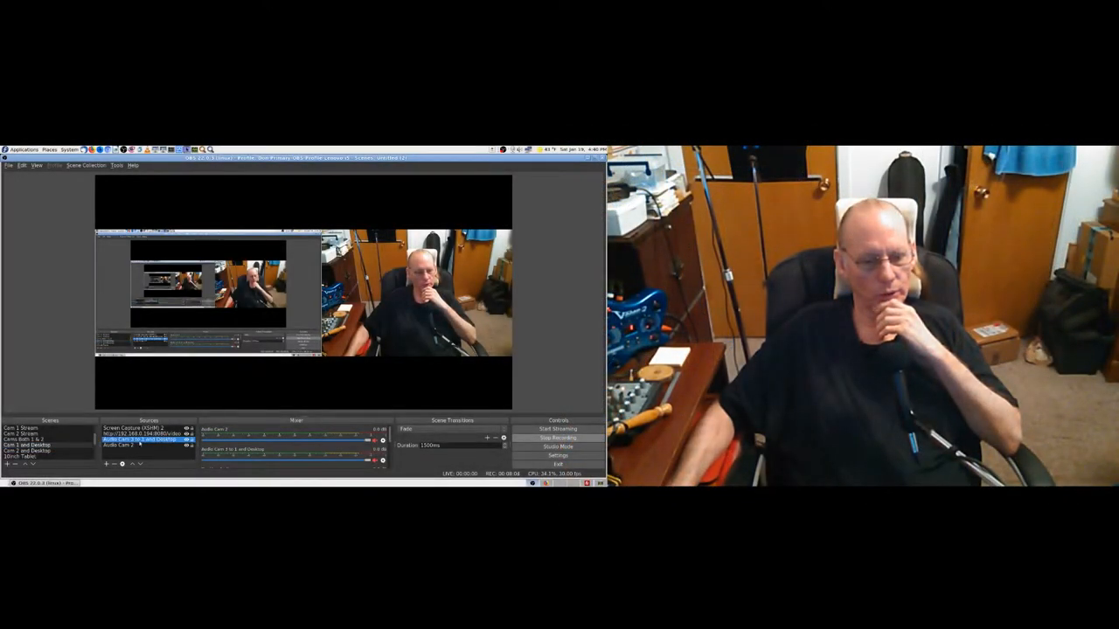
click(116, 465)
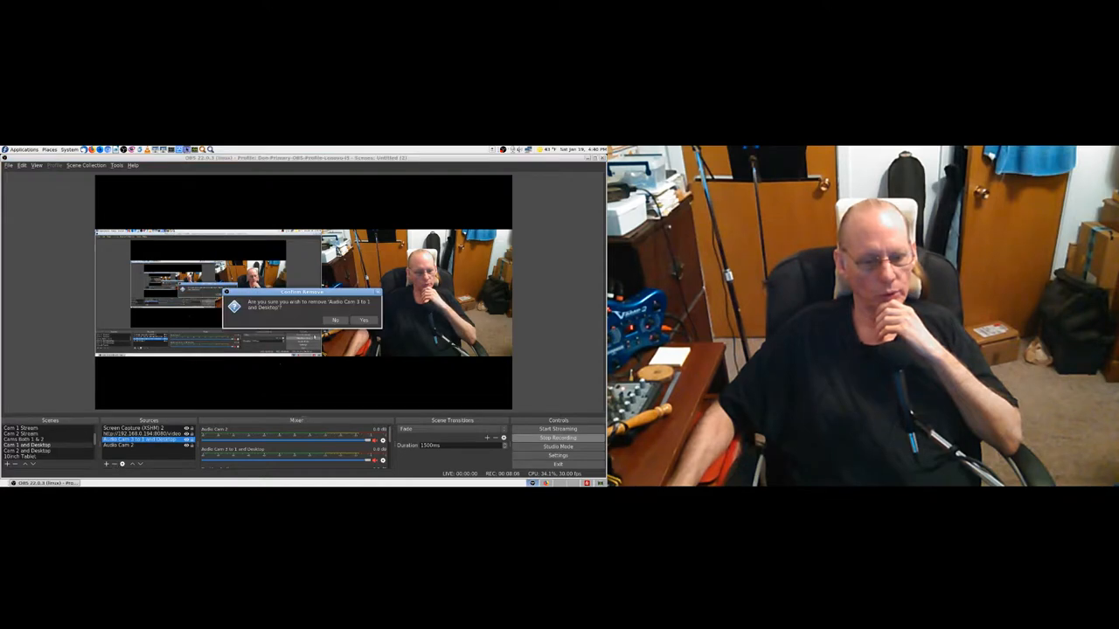
Confirm removing the Cam 3 audio source, leaving the screen capture and Audio Cam 2
click(364, 320)
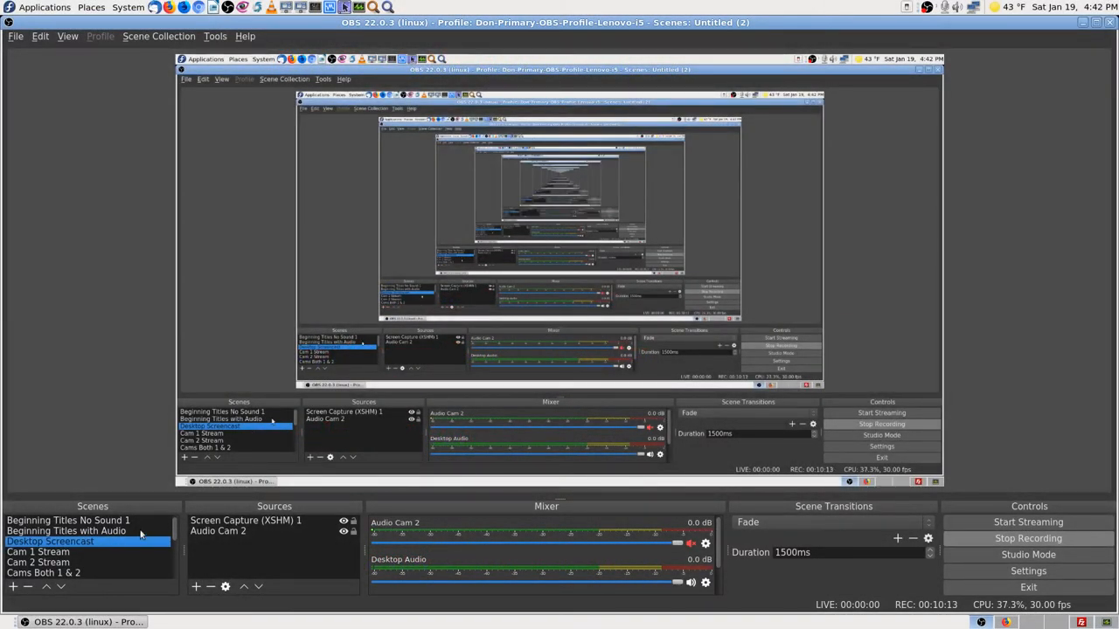
mouse_move(1077, 263)
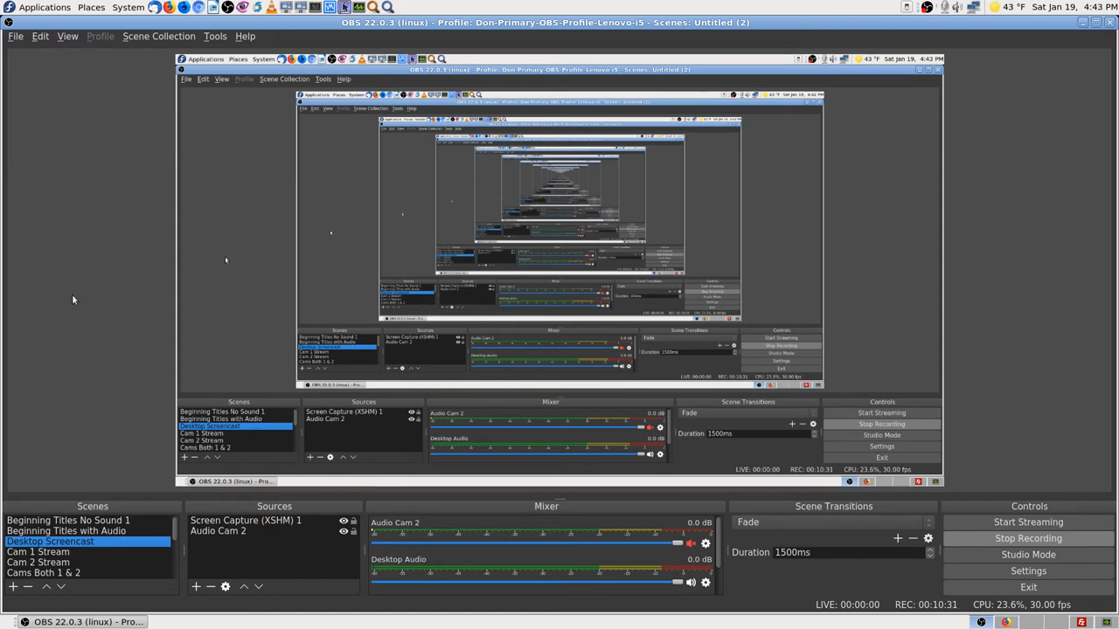
click(14, 35)
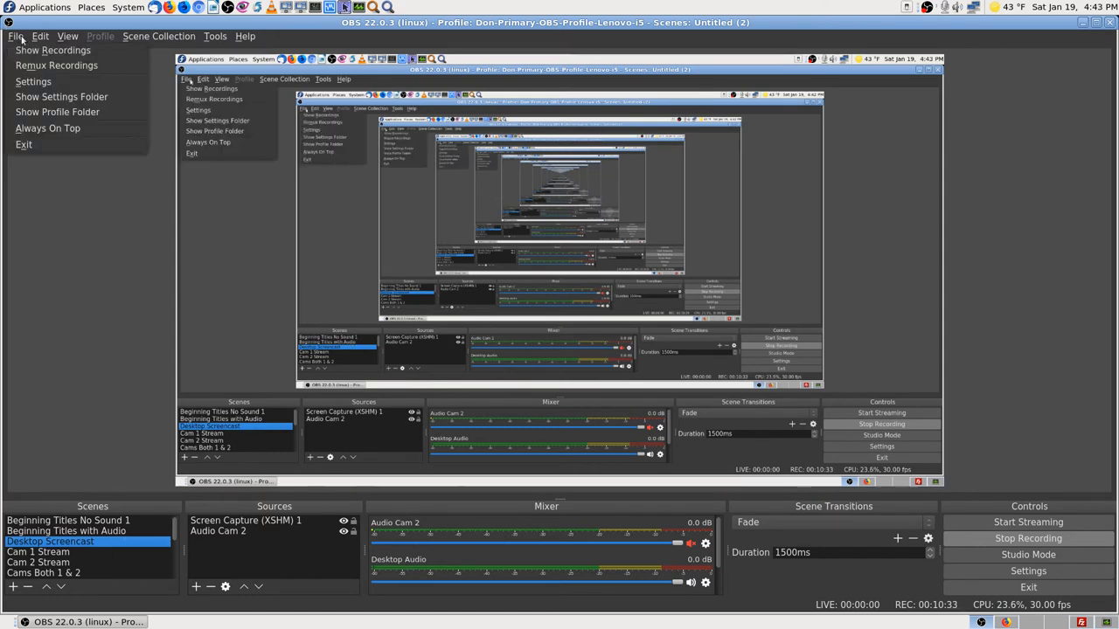
mouse_move(56, 64)
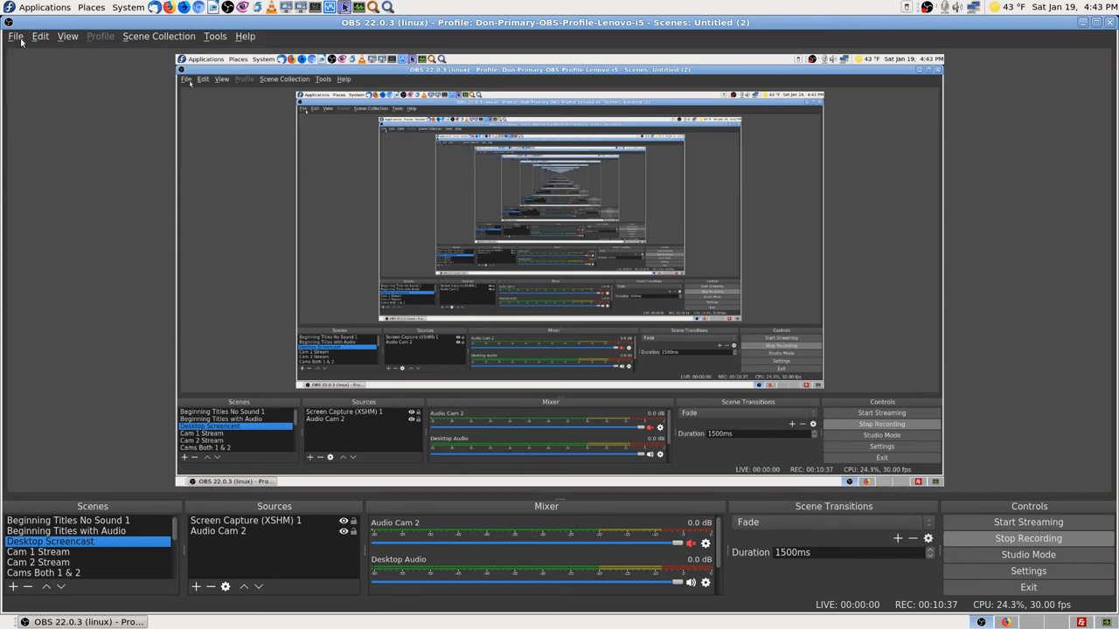
click(40, 35)
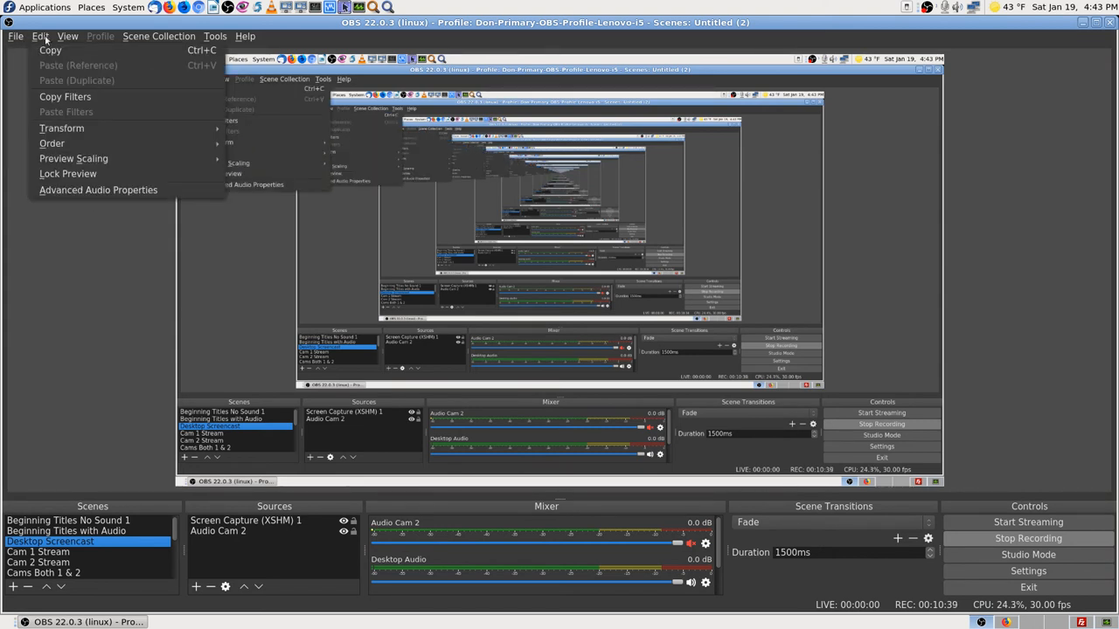